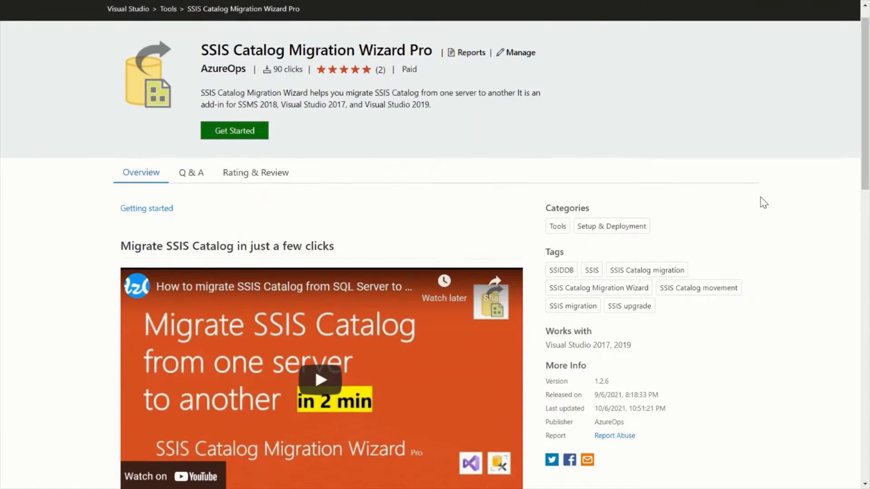
Finish the previous wizard run and pick the local laptop SQL Server as the target server
{"action": "scroll", "scroll_direction": "down", "scroll_amount": 3}
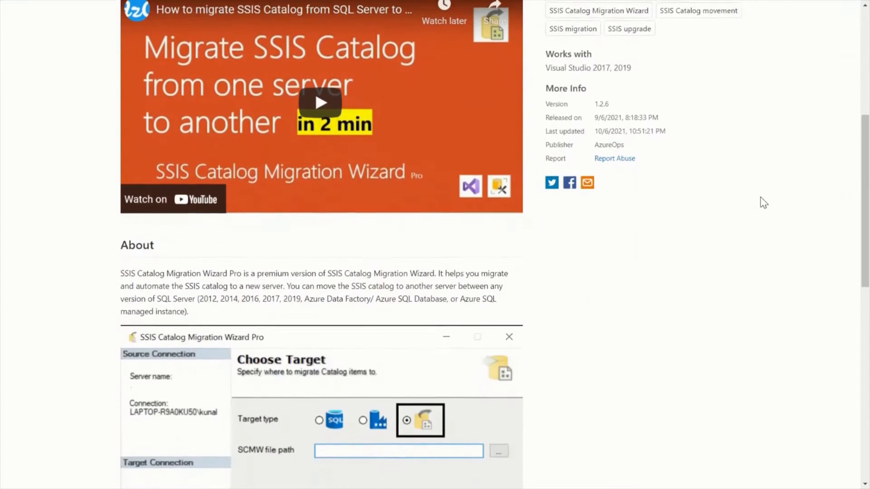
{"action": "scroll", "scroll_direction": "down", "scroll_amount": 3}
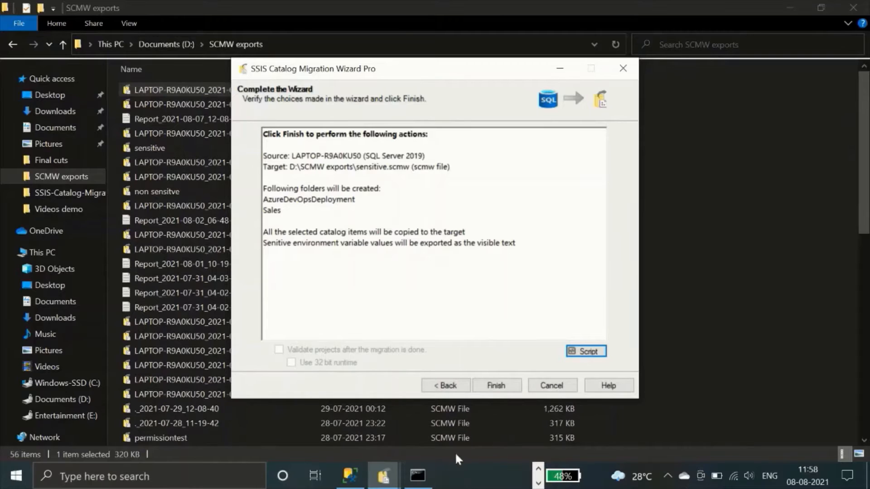
{"action": "left_click", "coordinate": [585, 352]}
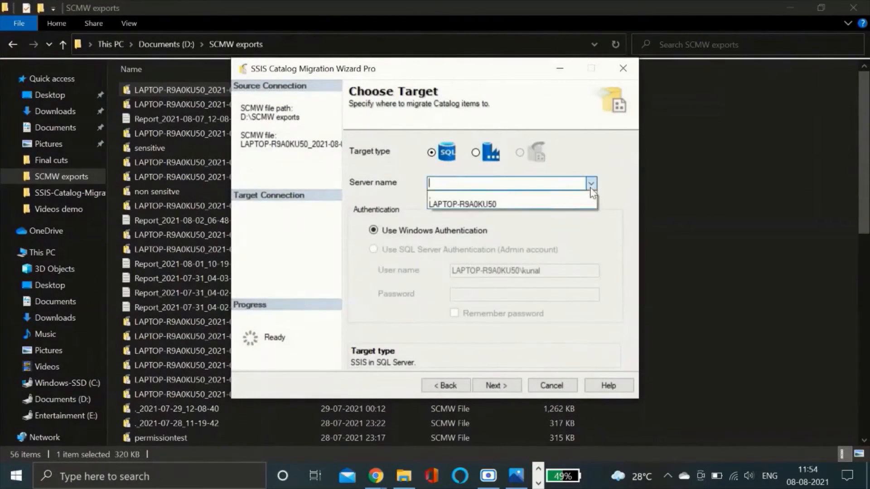
{"action": "left_click", "coordinate": [496, 385]}
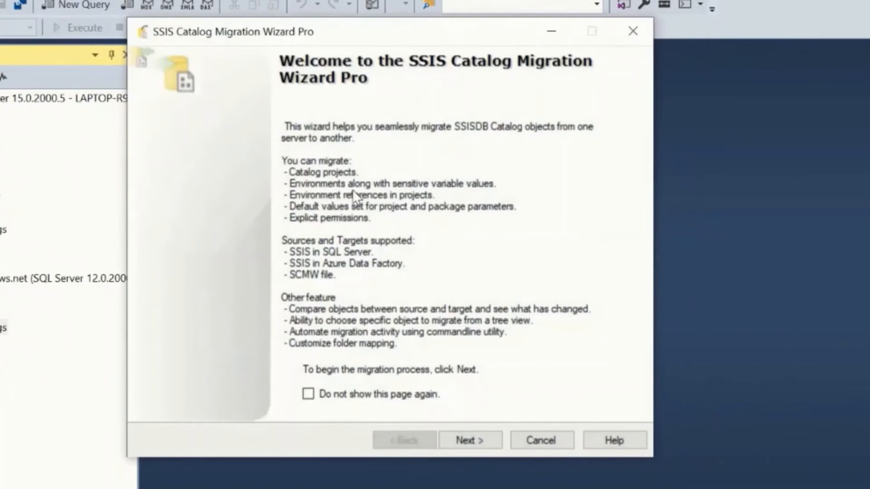
Start the wizard and accept the laptop SQL Server with Windows Authentication as the source
{"action": "left_click", "coordinate": [469, 440]}
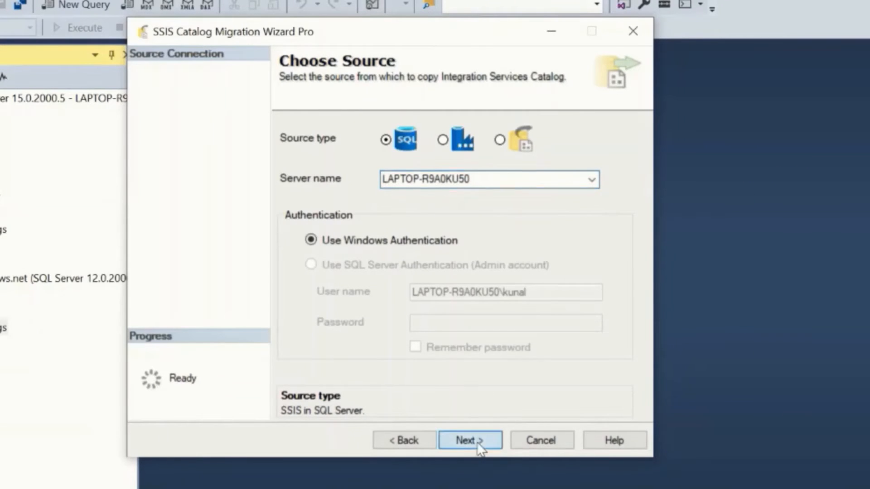
{"action": "left_click", "coordinate": [469, 440]}
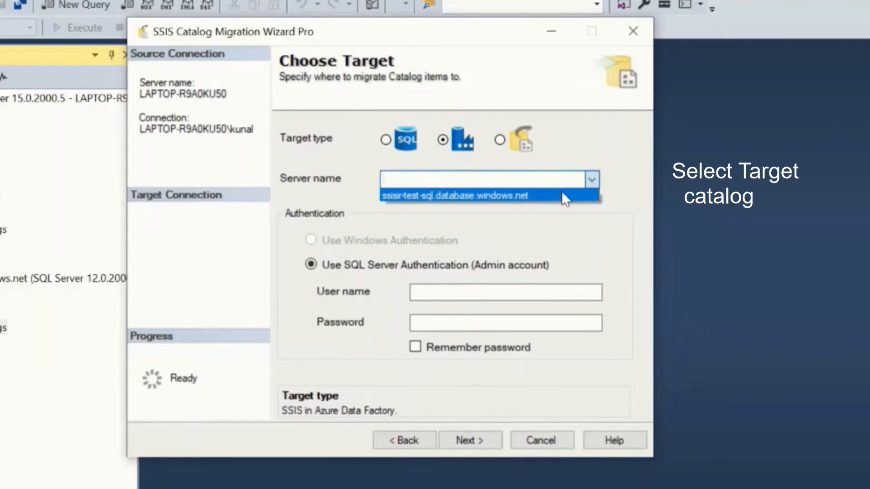
Connect to ssisir-test-sql.database.windows.net as the Azure Data Factory target with SQL credentials
{"action": "left_click", "coordinate": [453, 196]}
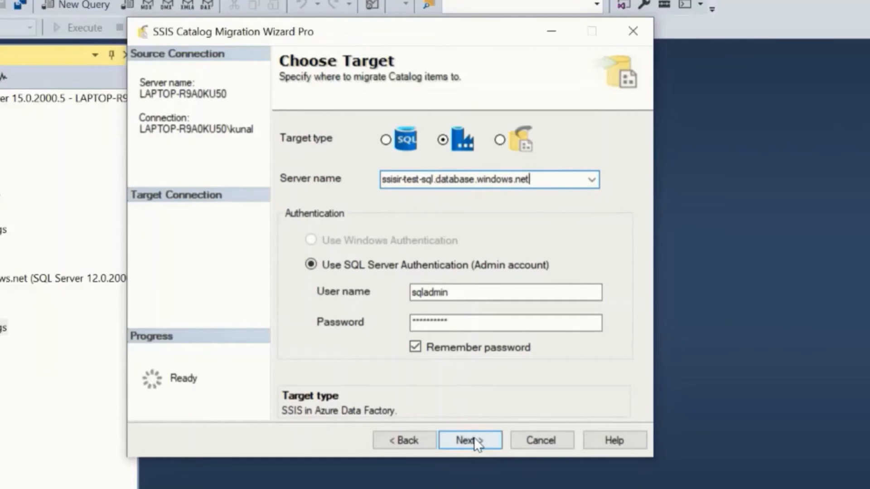
{"action": "left_click", "coordinate": [468, 441]}
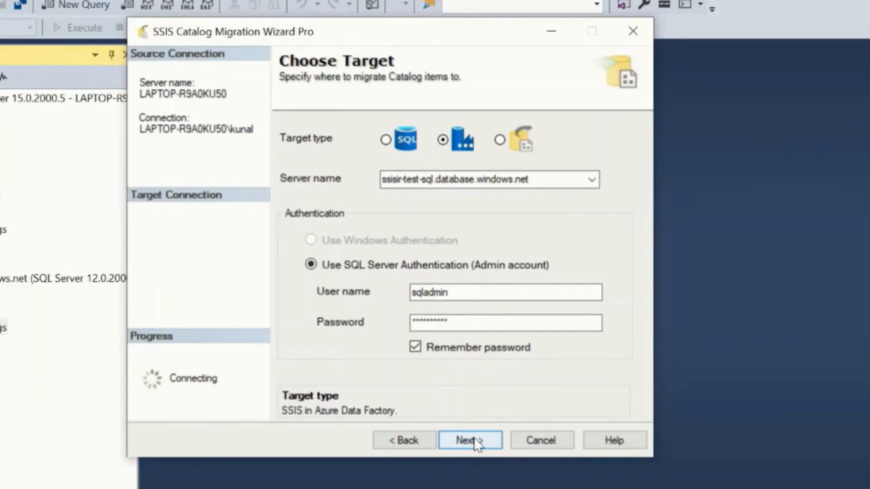
{"action": "left_click", "coordinate": [469, 441]}
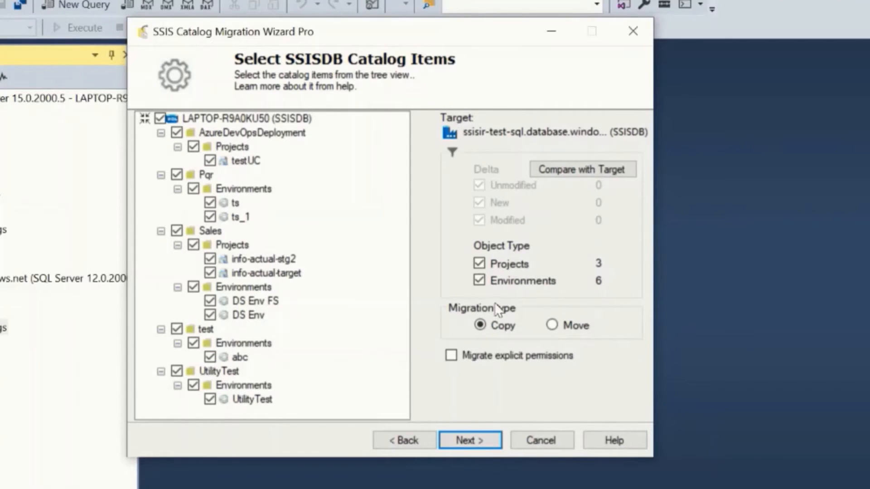
{"action": "mouse_move", "coordinate": [519, 230]}
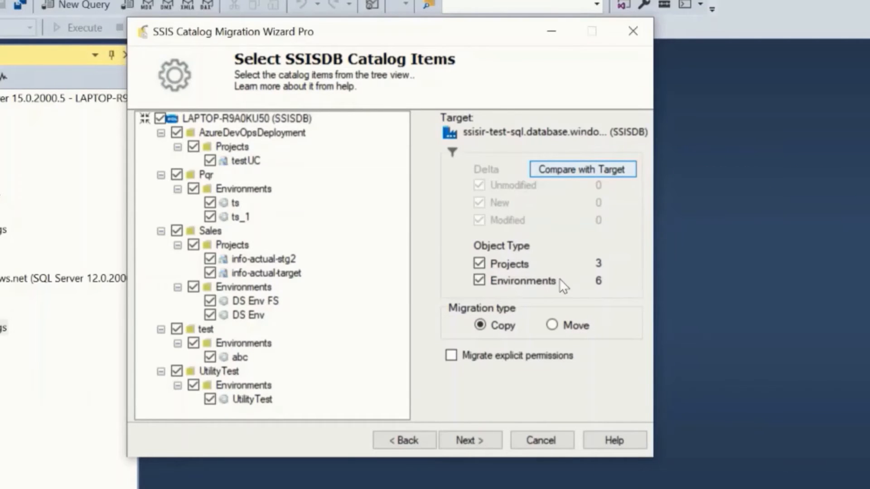
Compare with the target, exclude unmodified items and include explicit permissions in the migration
{"action": "left_click", "coordinate": [581, 169]}
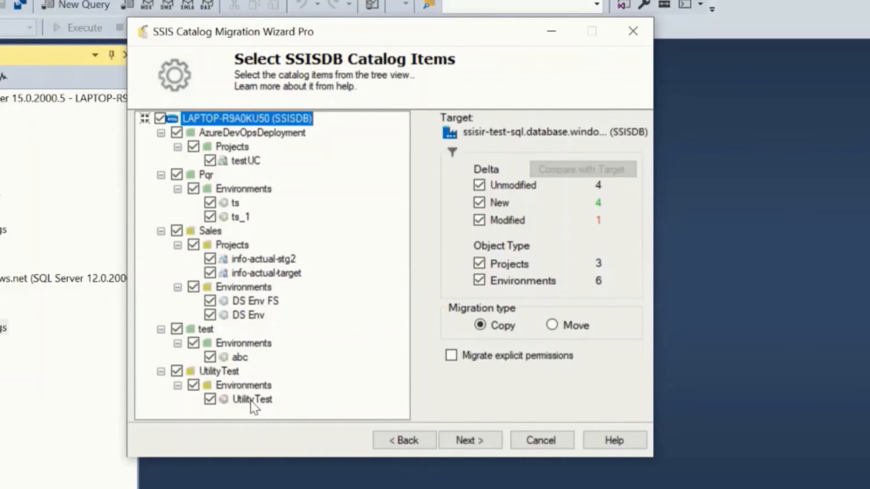
{"action": "mouse_move", "coordinate": [598, 196]}
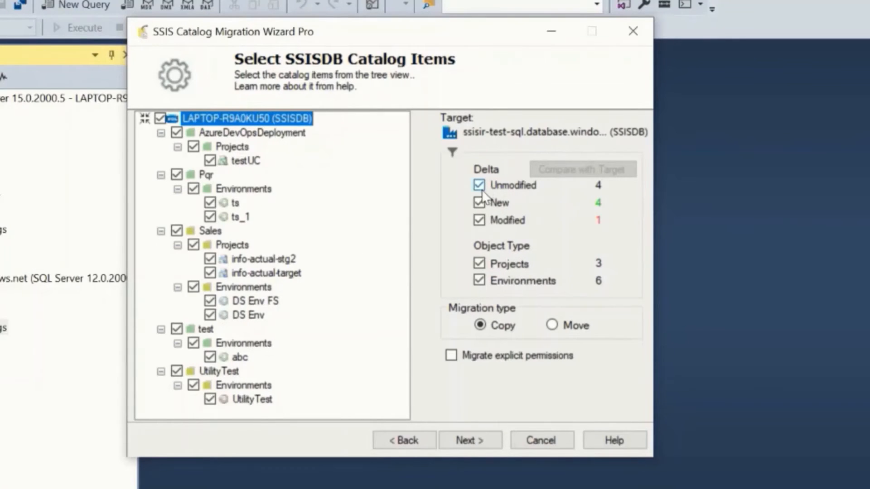
{"action": "left_click", "coordinate": [478, 185]}
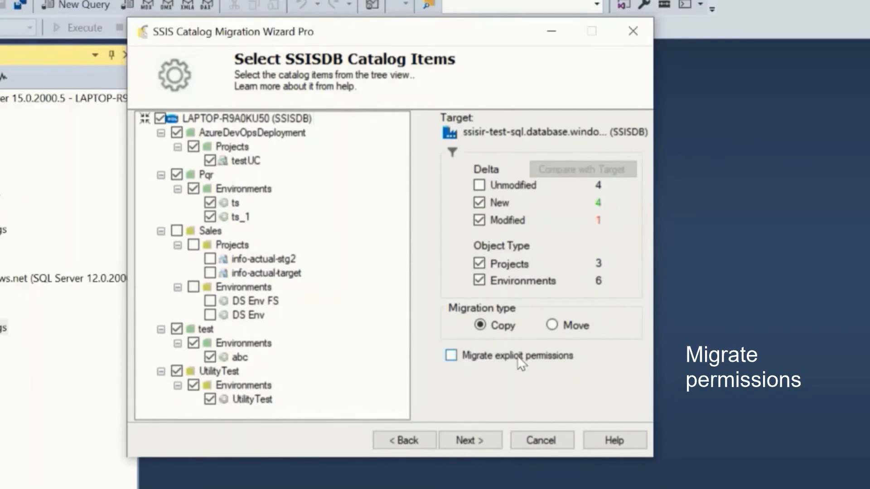
{"action": "left_click", "coordinate": [450, 355]}
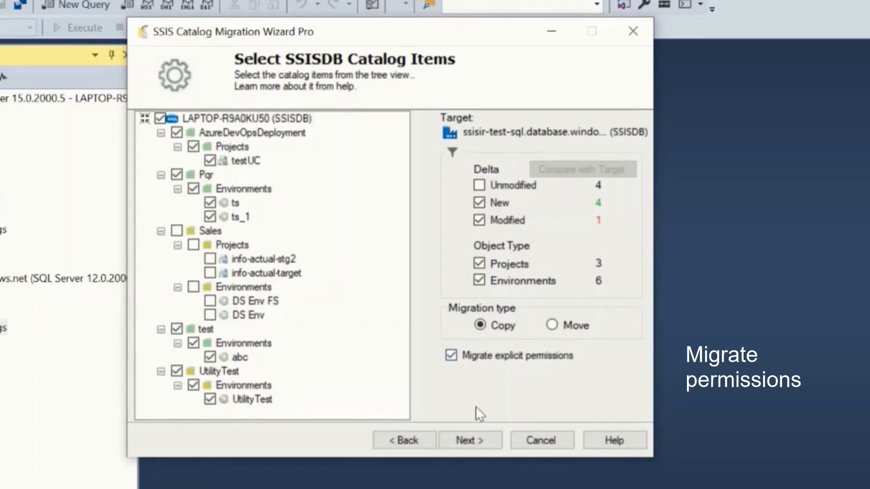
{"action": "left_click", "coordinate": [468, 440]}
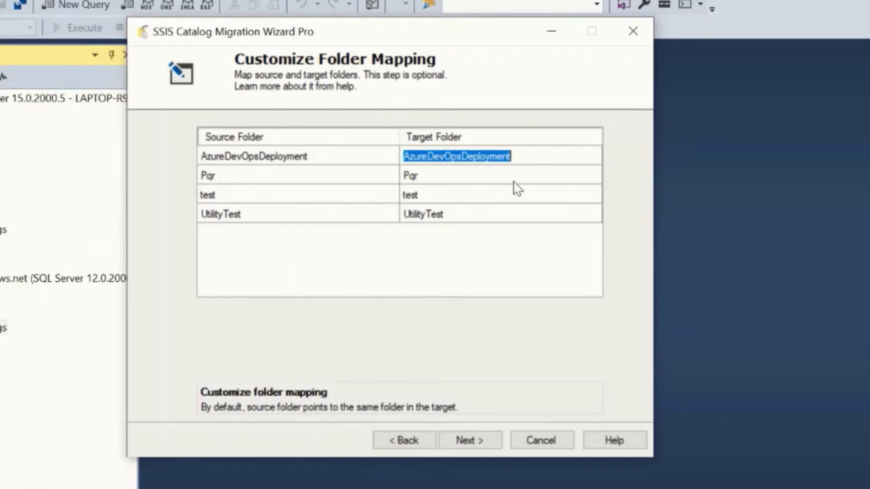
Rename the Pqr target folder to Abc and proceed to value replacement
{"action": "left_click", "coordinate": [411, 175]}
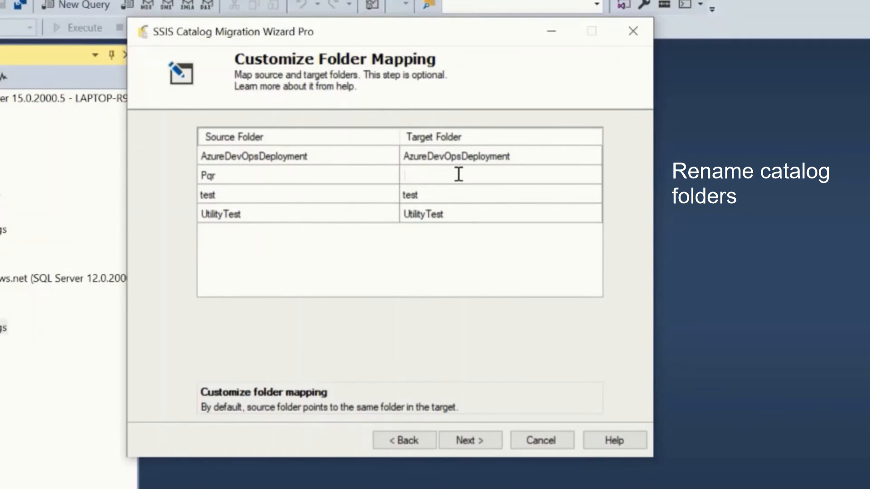
{"action": "type", "text": "Abc"}
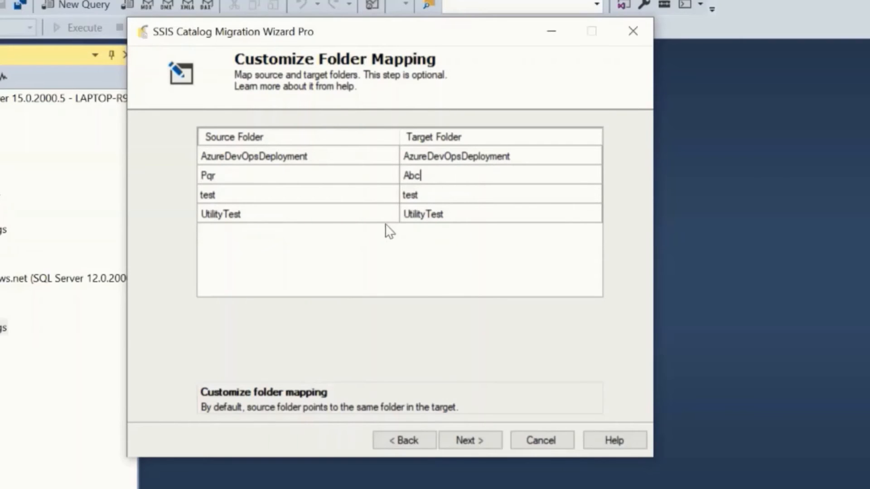
{"action": "mouse_move", "coordinate": [473, 229]}
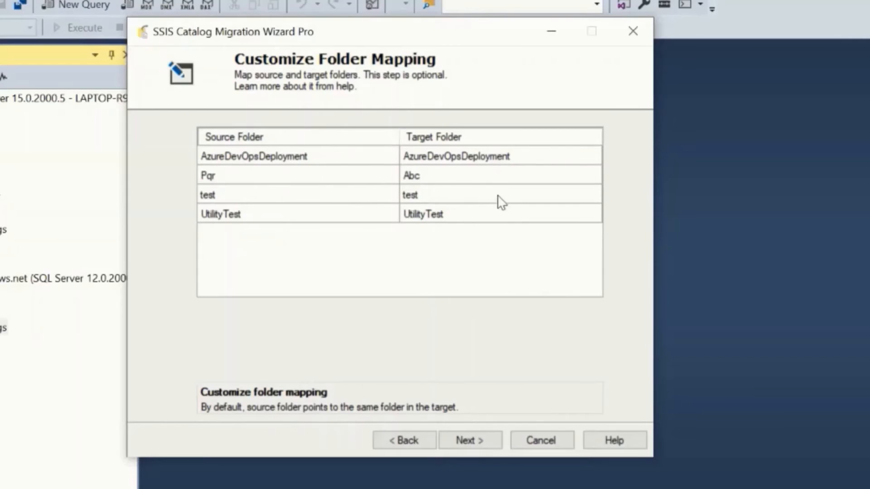
{"action": "mouse_move", "coordinate": [459, 464]}
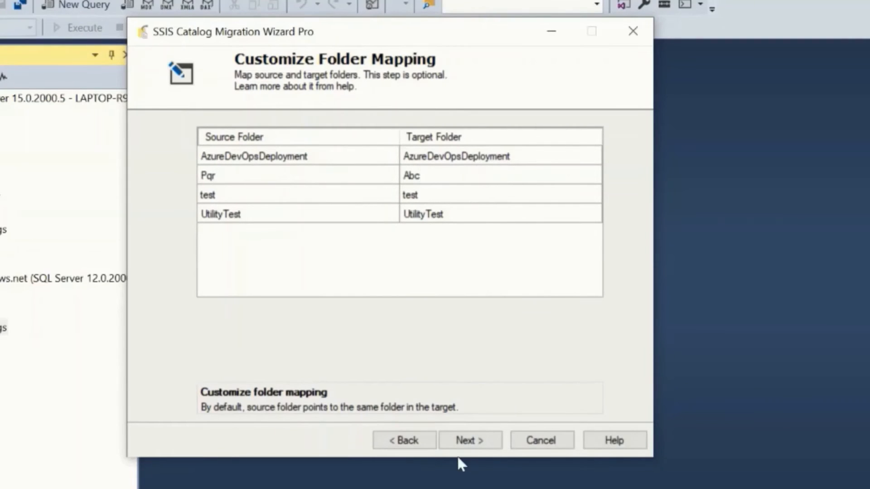
{"action": "left_click", "coordinate": [469, 440]}
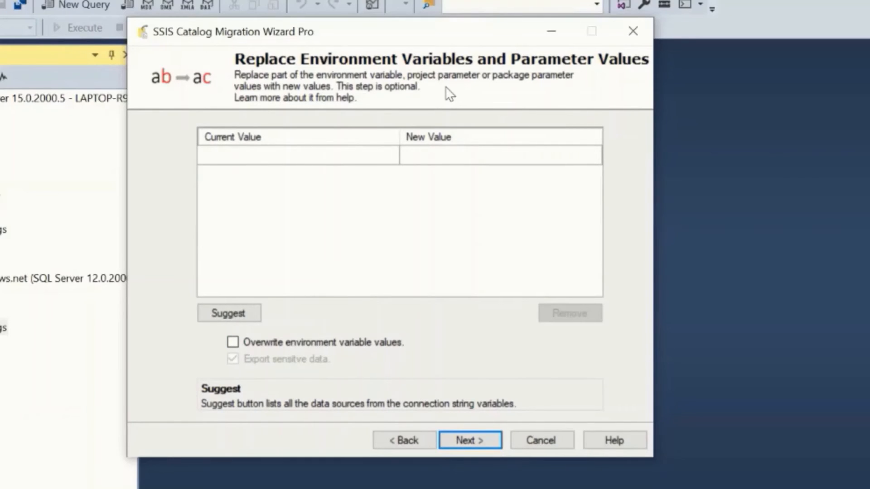
{"action": "mouse_move", "coordinate": [307, 216]}
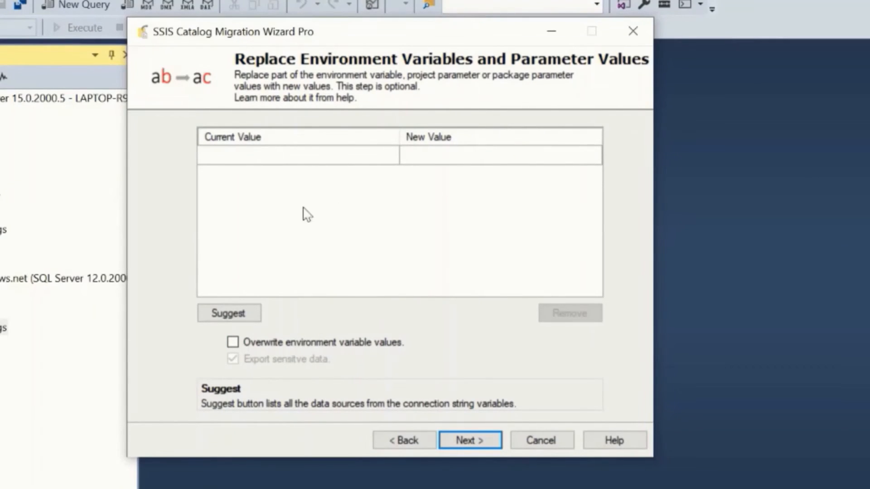
{"action": "mouse_move", "coordinate": [432, 311]}
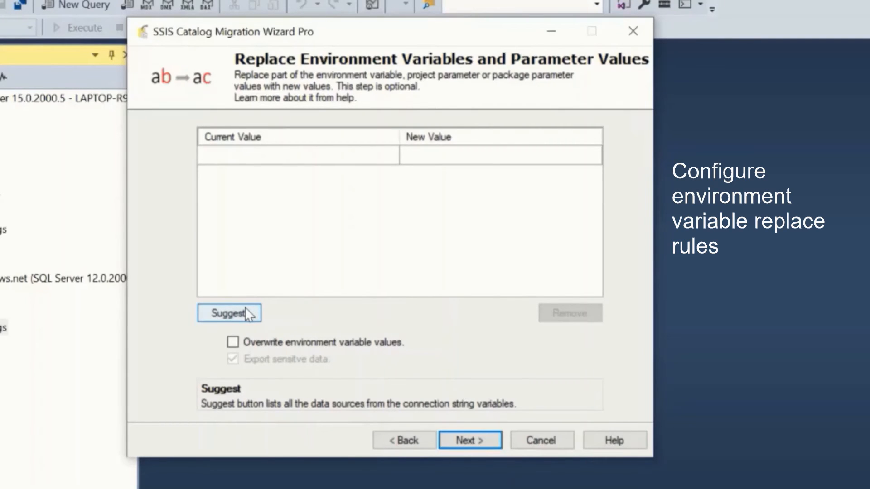
Suggest data sources and set the new value to Data Source=Target
{"action": "left_click", "coordinate": [228, 312]}
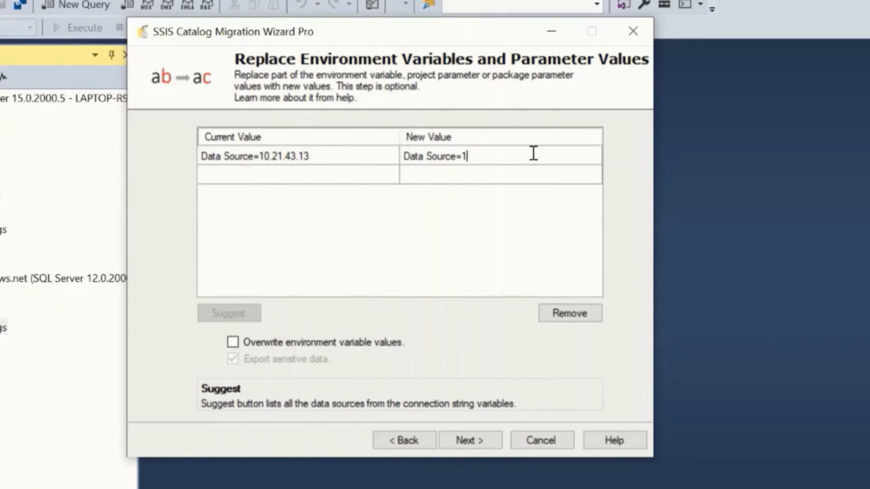
{"action": "key", "text": "Backspace"}
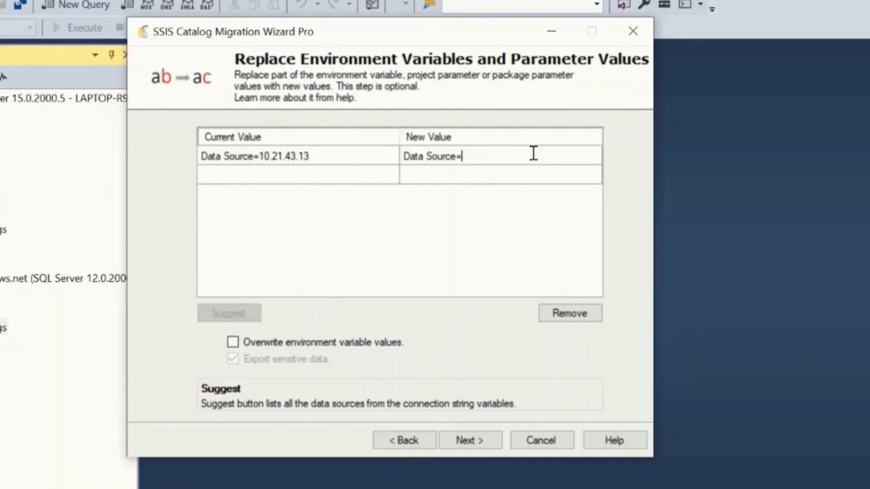
{"action": "type", "text": "Tar"}
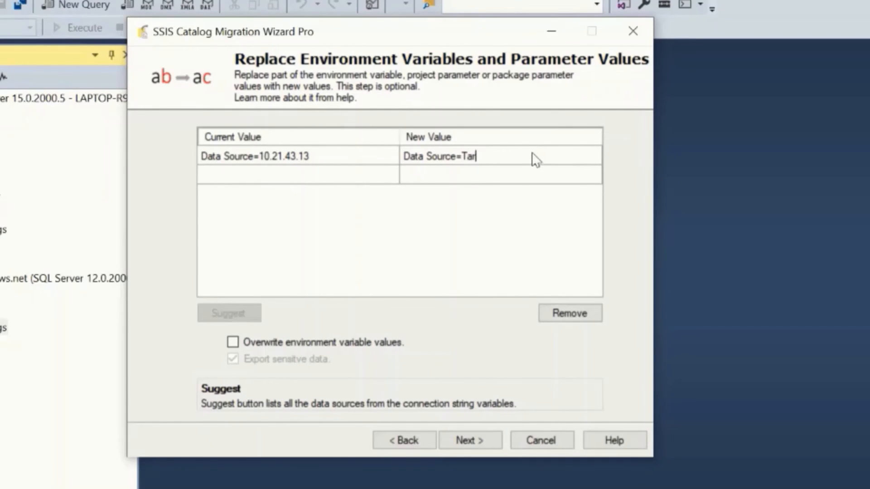
{"action": "type", "text": "get"}
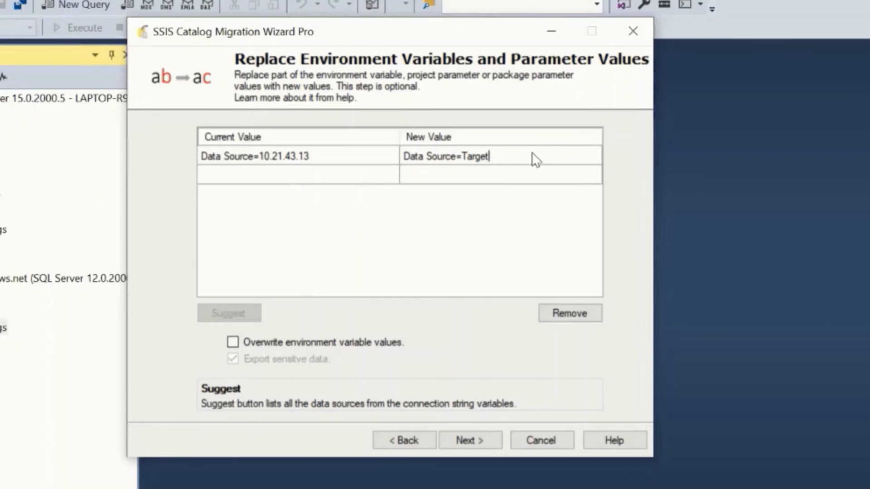
{"action": "type", "text": "1"}
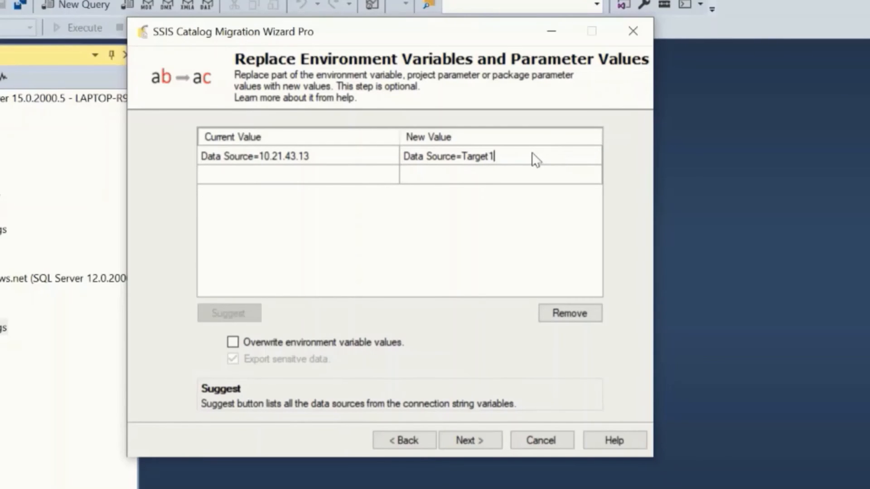
{"action": "key", "text": "Backspace"}
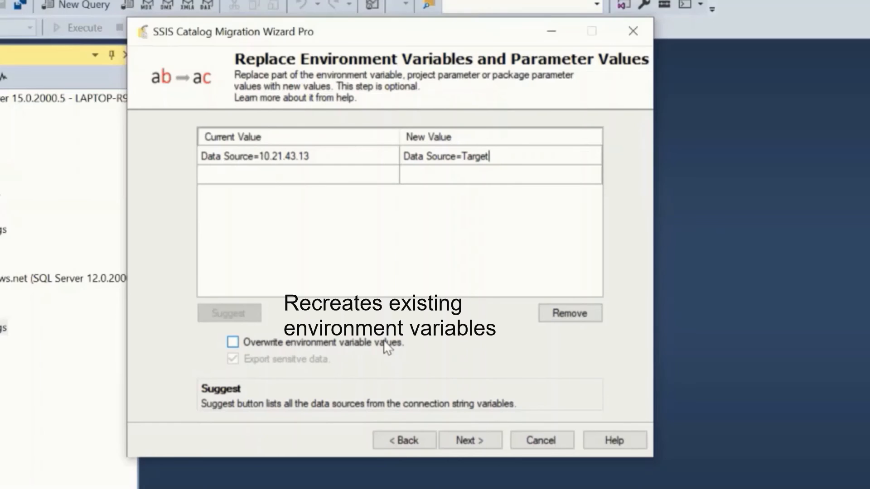
Enable overwriting existing environment variable values and proceed to the summary
{"action": "left_click", "coordinate": [233, 342]}
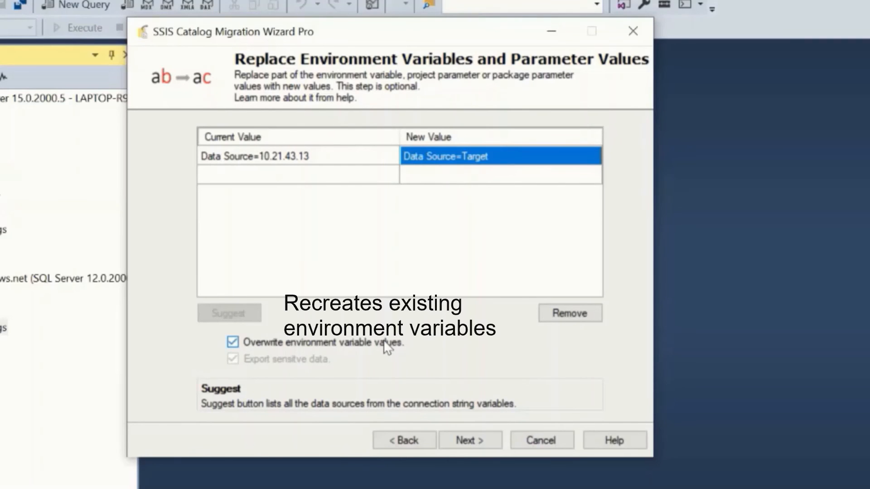
{"action": "left_click", "coordinate": [469, 441]}
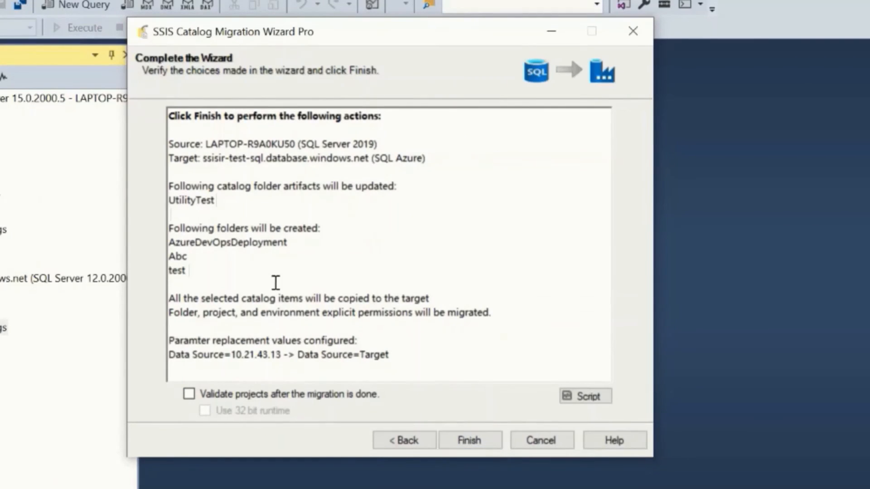
{"action": "mouse_move", "coordinate": [363, 319]}
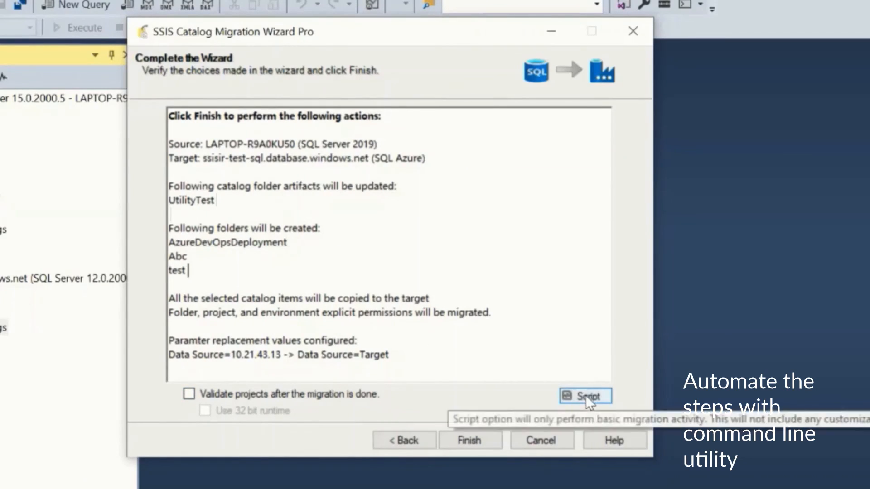
Glance at the Script options, then finish to start the migration of AzureDevOpsDeployment
{"action": "left_click", "coordinate": [584, 396]}
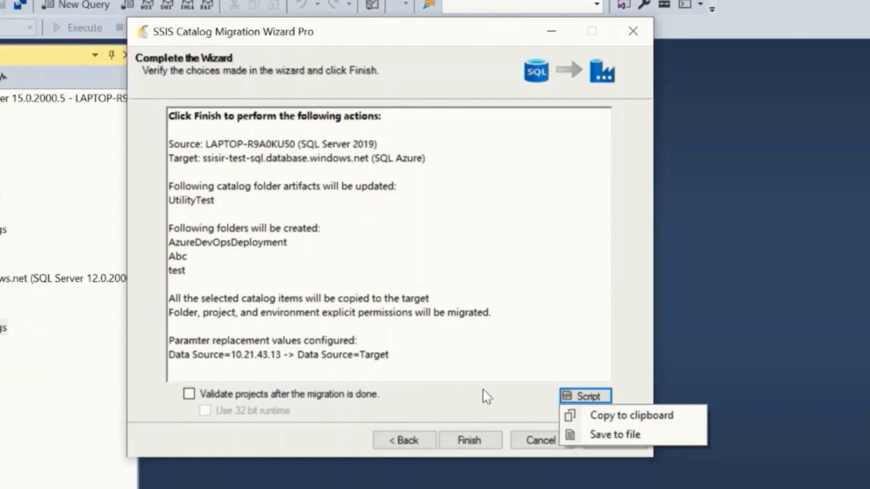
{"action": "left_click", "coordinate": [469, 440]}
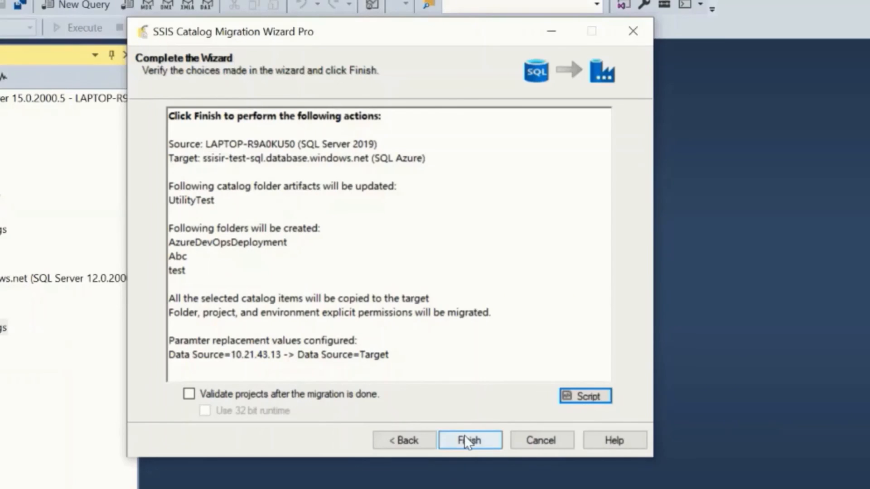
{"action": "left_click", "coordinate": [469, 440]}
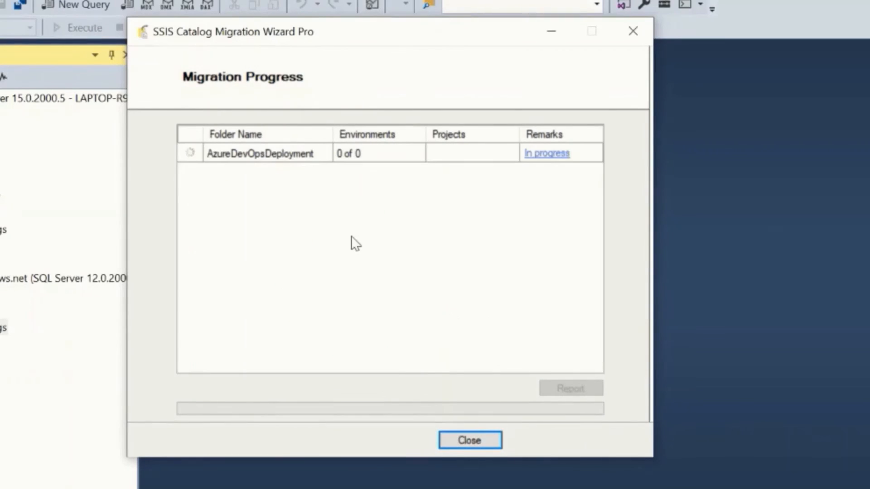